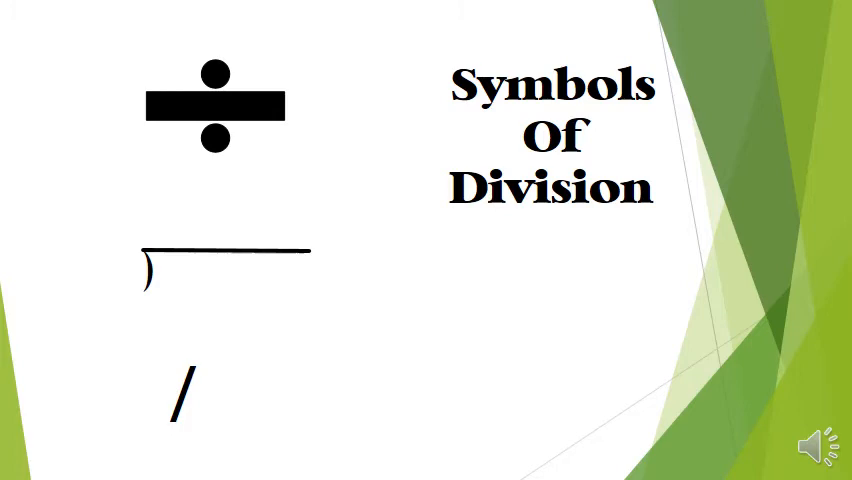
pyautogui.press('right')
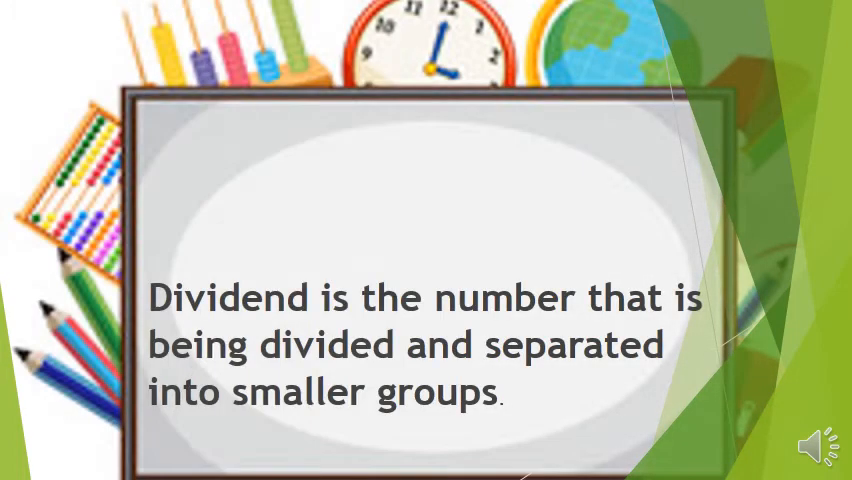